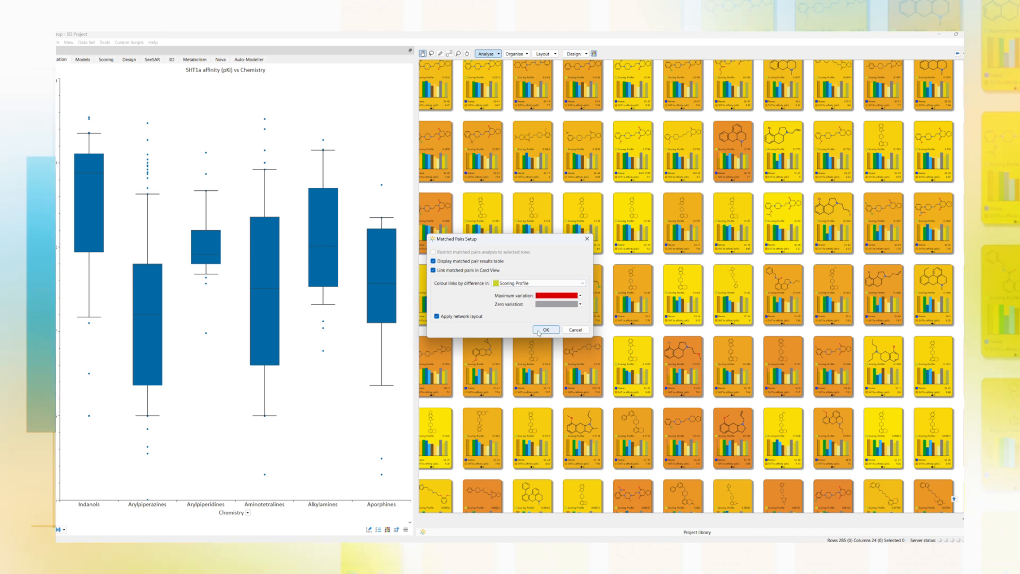
Run matched pairs analysis with card-view pair linking and network layout enabled
click(545, 329)
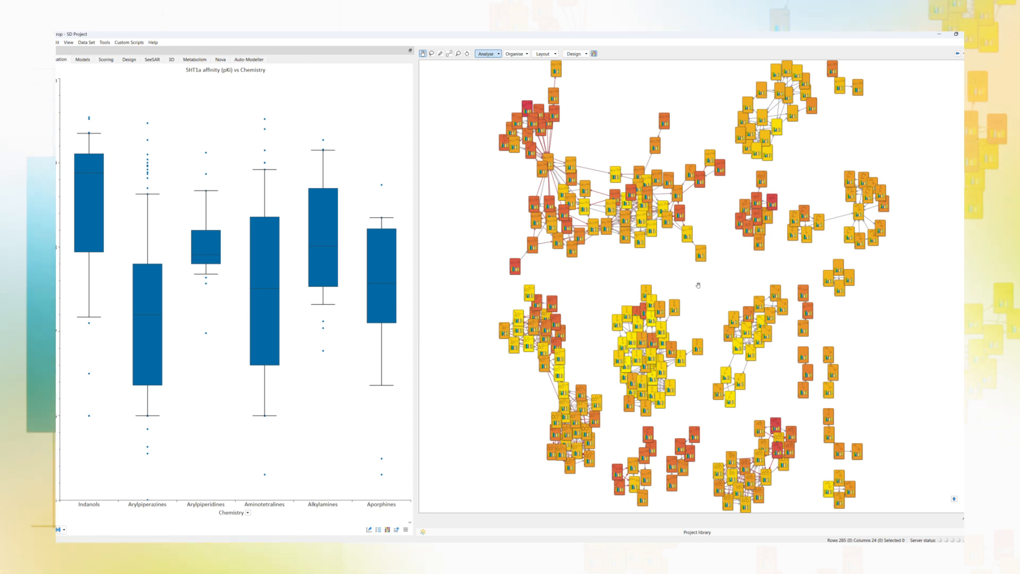
mouse_move(486, 54)
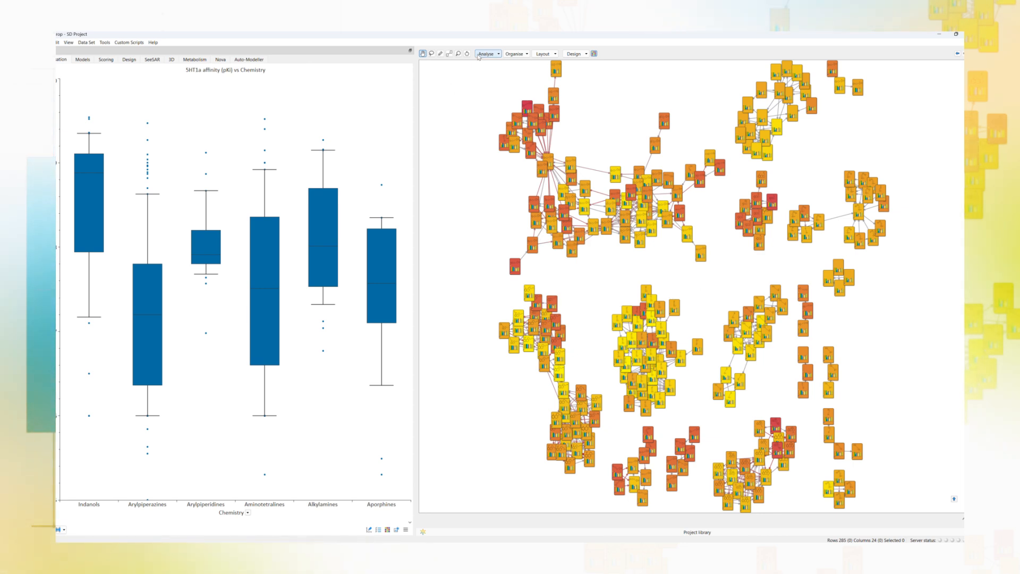